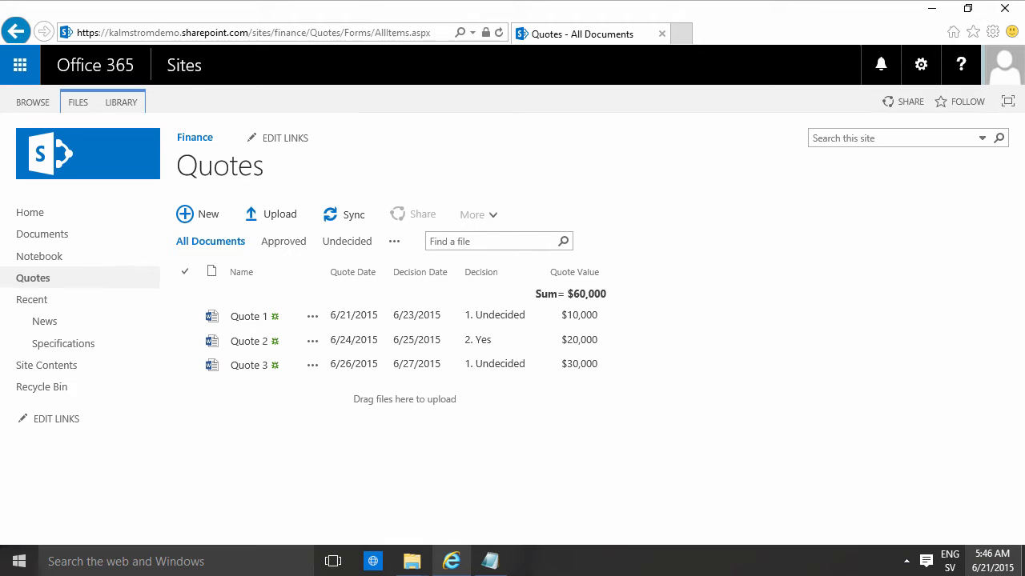
pyautogui.moveTo(256, 340)
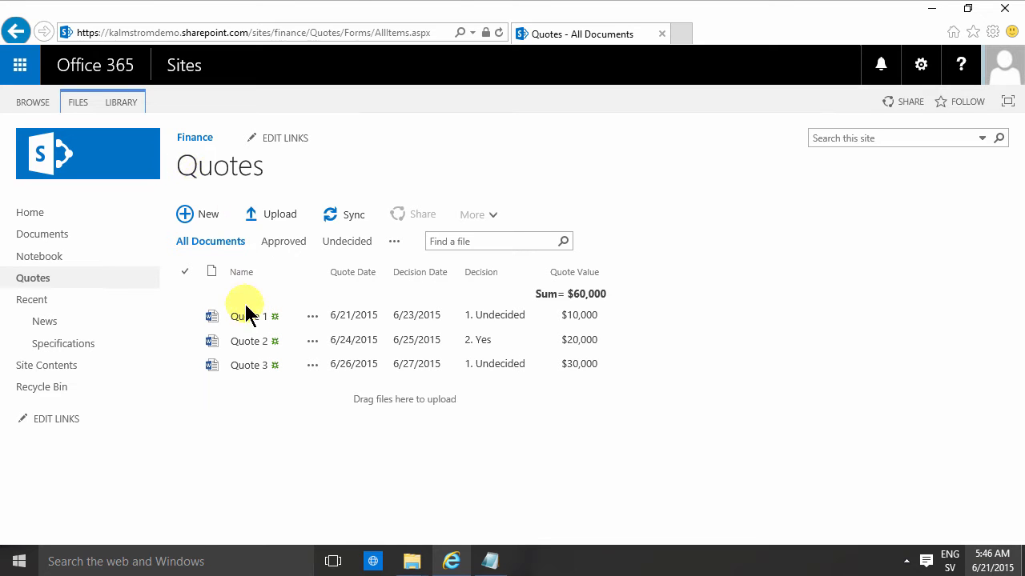
pyautogui.moveTo(336, 340)
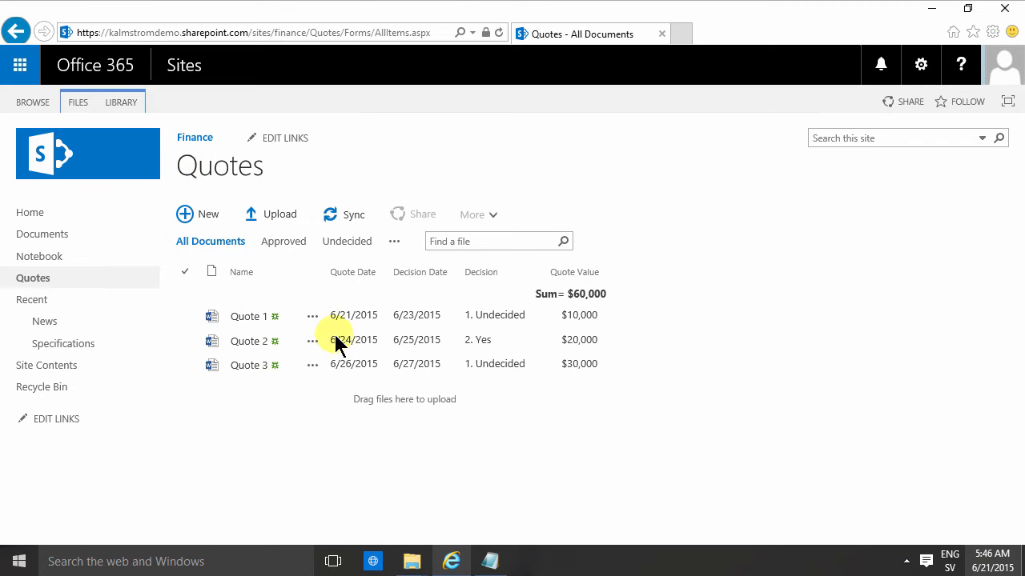
pyautogui.moveTo(386, 321)
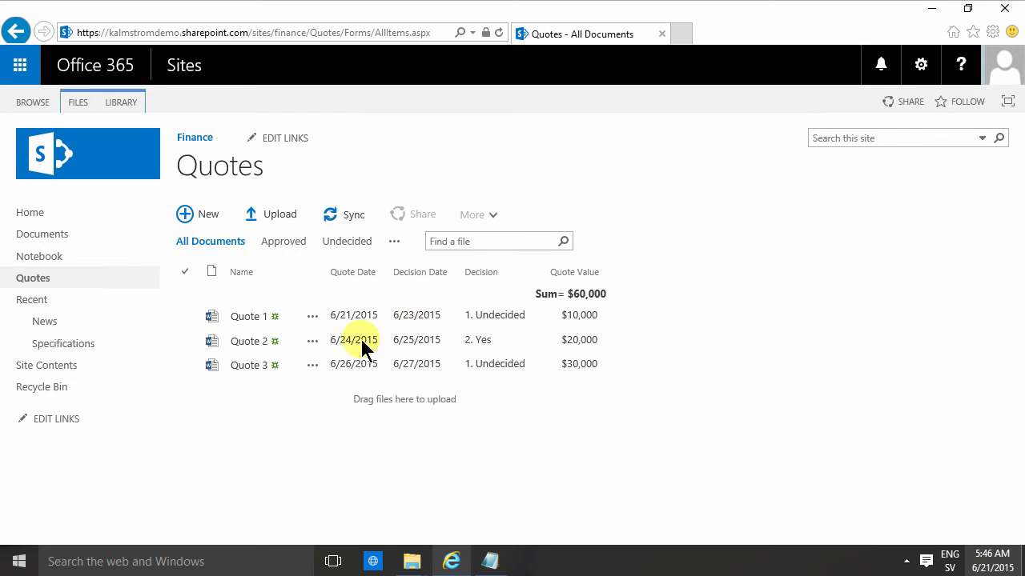
pyautogui.moveTo(392, 315)
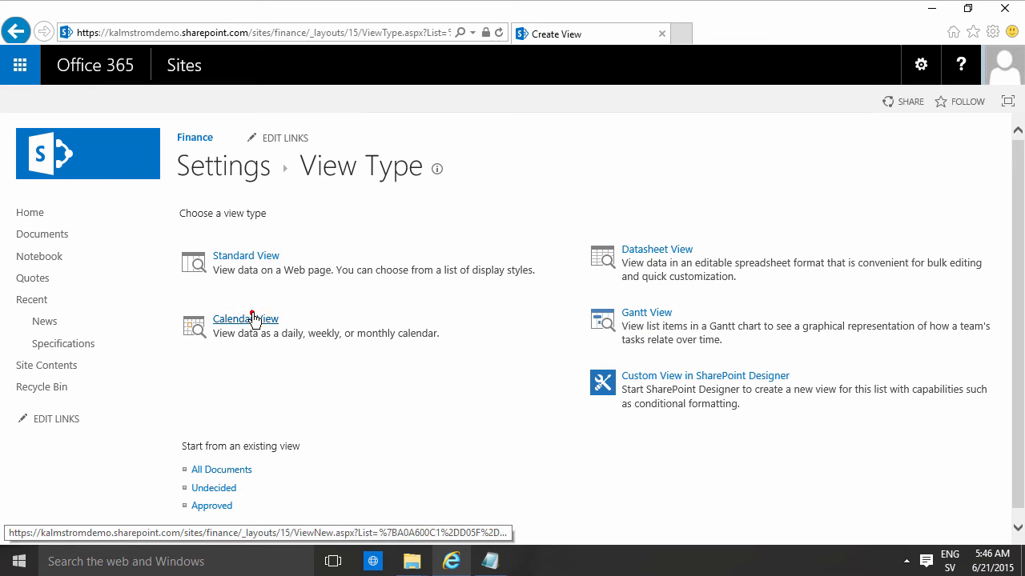
# Step: Start an 'Open Quotes' calendar view: Quote Date begins, Decision Date ends, Name as month title
pyautogui.click(246, 318)
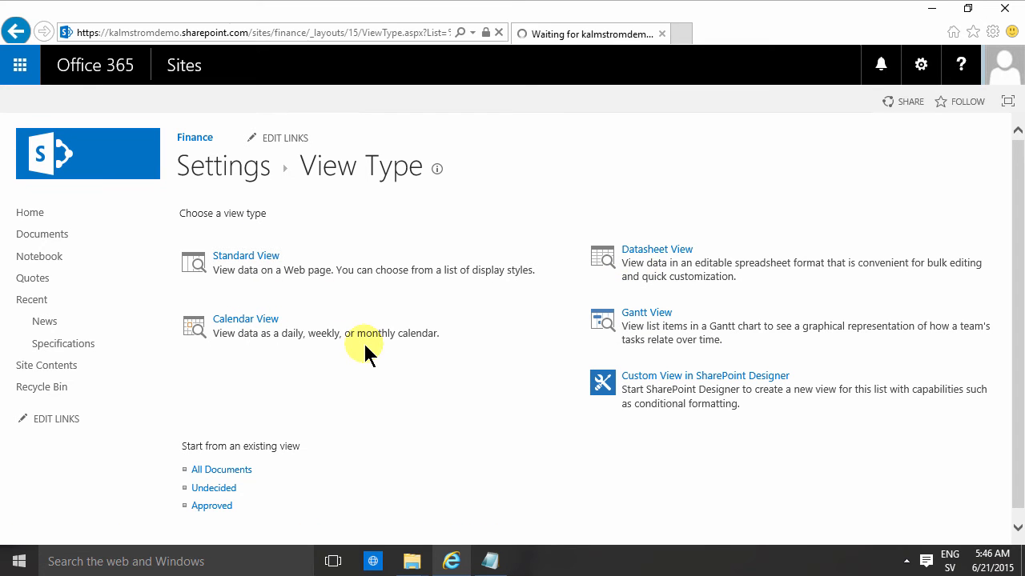
pyautogui.click(246, 318)
pyautogui.write('Calender')
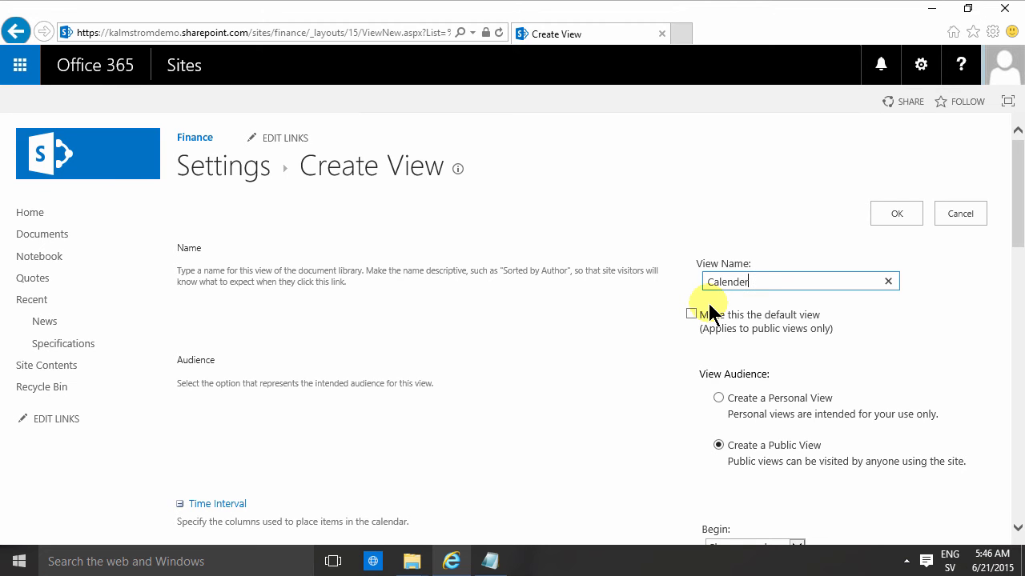
pyautogui.scroll(-3)
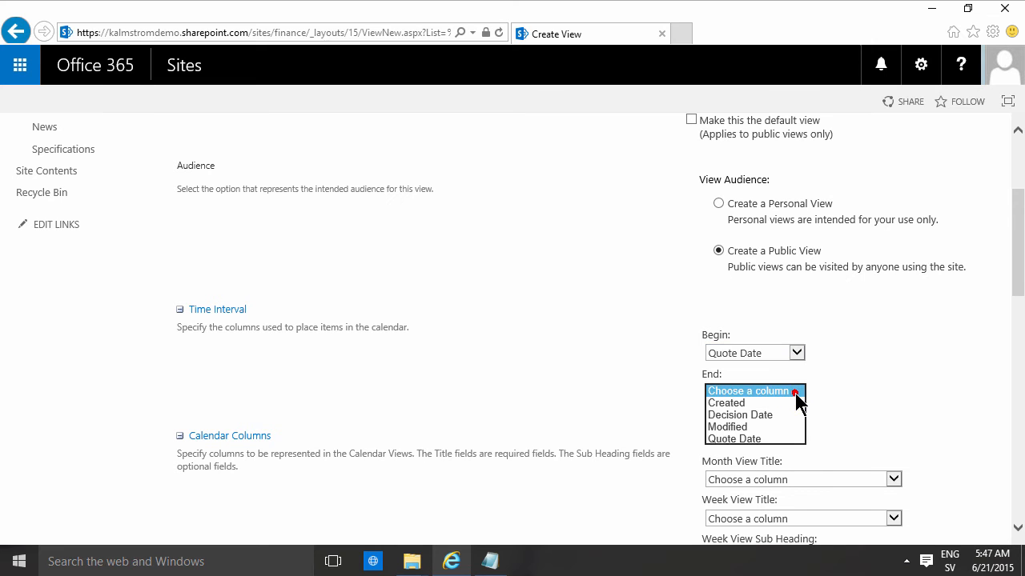
pyautogui.click(741, 414)
pyautogui.write('Ope')
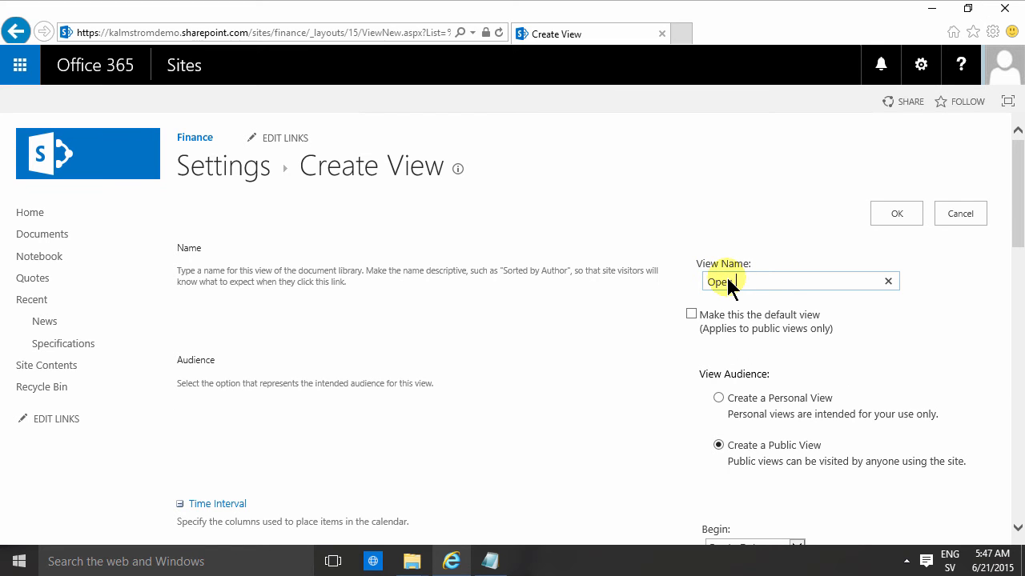
pyautogui.scroll(-3)
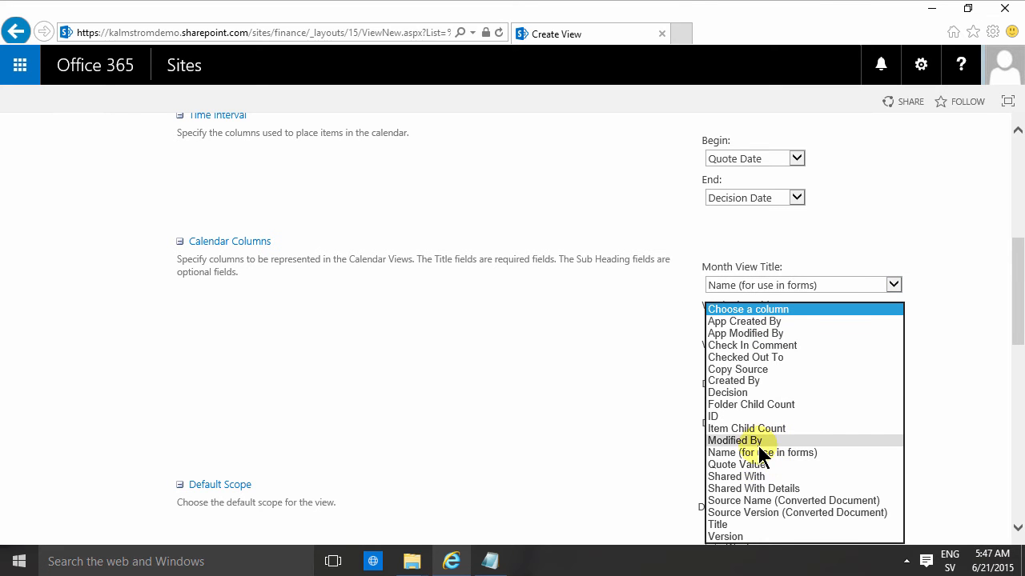
# Step: Use Name for week and day view titles, and Quote Value for both sub headings
pyautogui.click(761, 452)
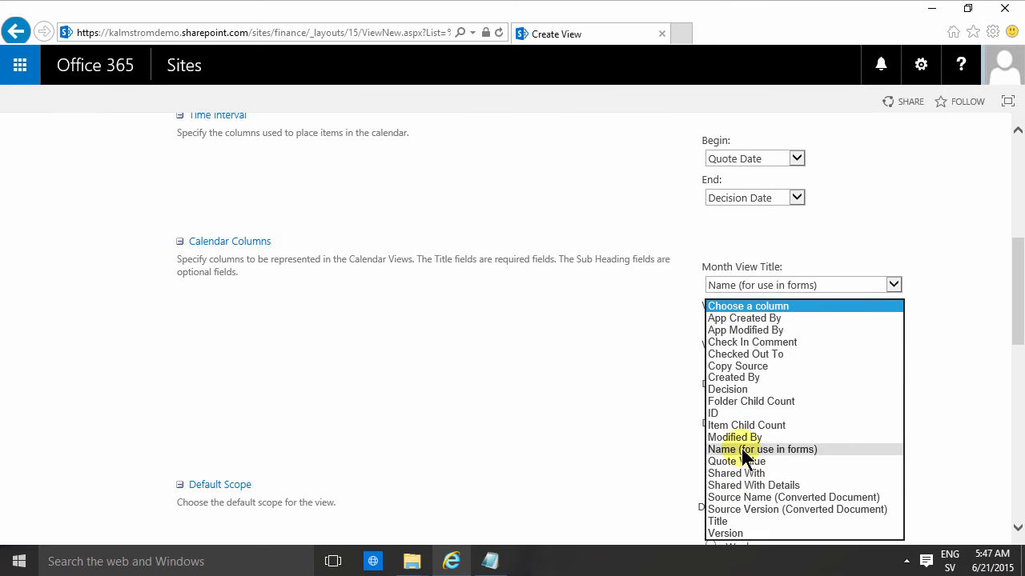
pyautogui.click(764, 449)
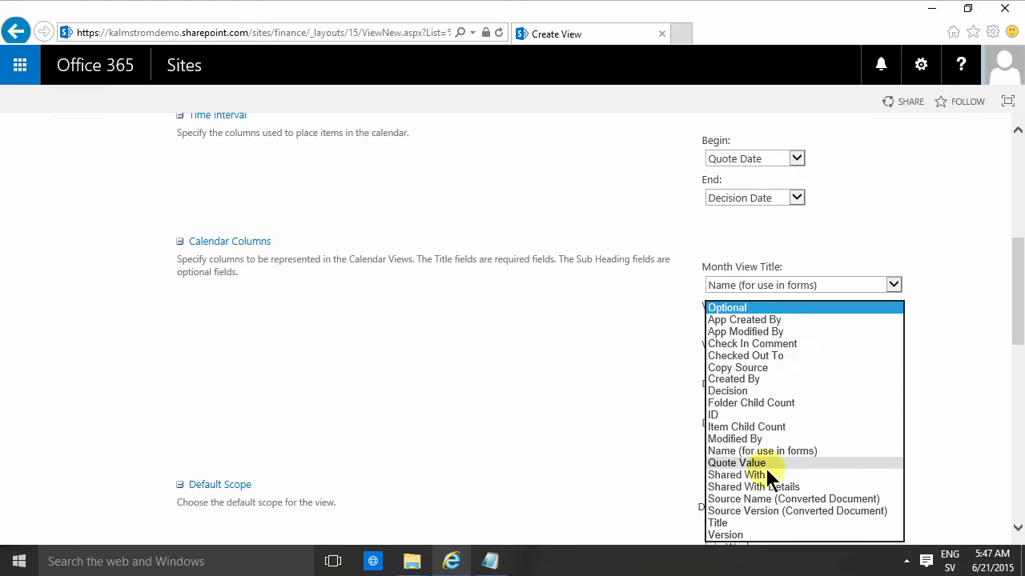
pyautogui.click(761, 463)
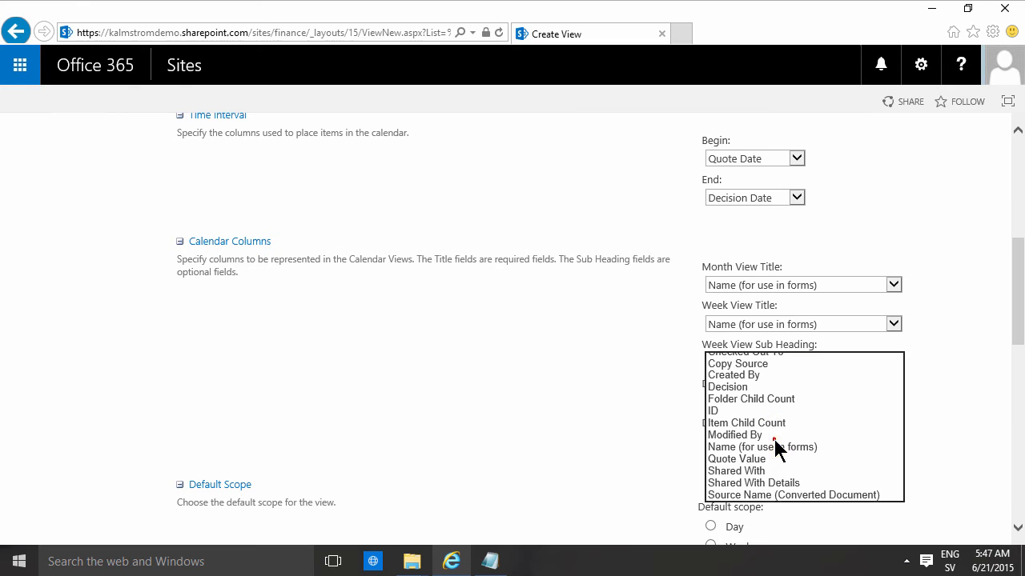
pyautogui.click(737, 459)
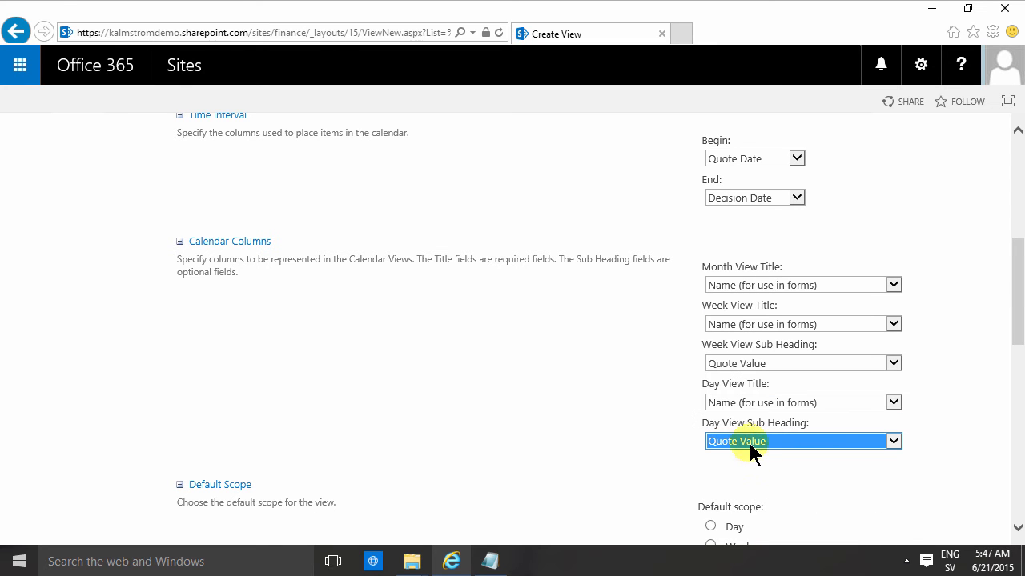
pyautogui.moveTo(720, 433)
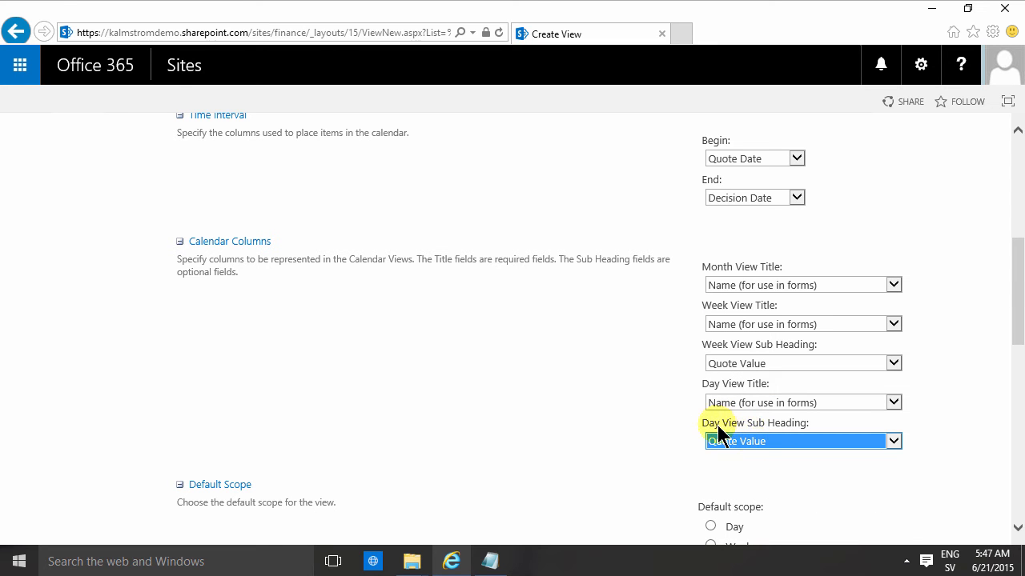
pyautogui.moveTo(775, 359)
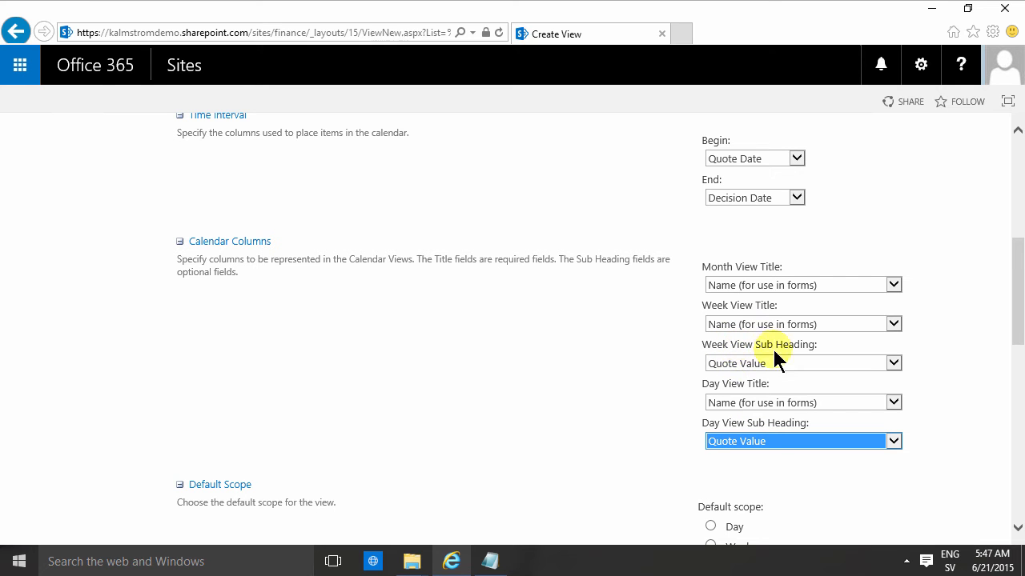
pyautogui.moveTo(949, 392)
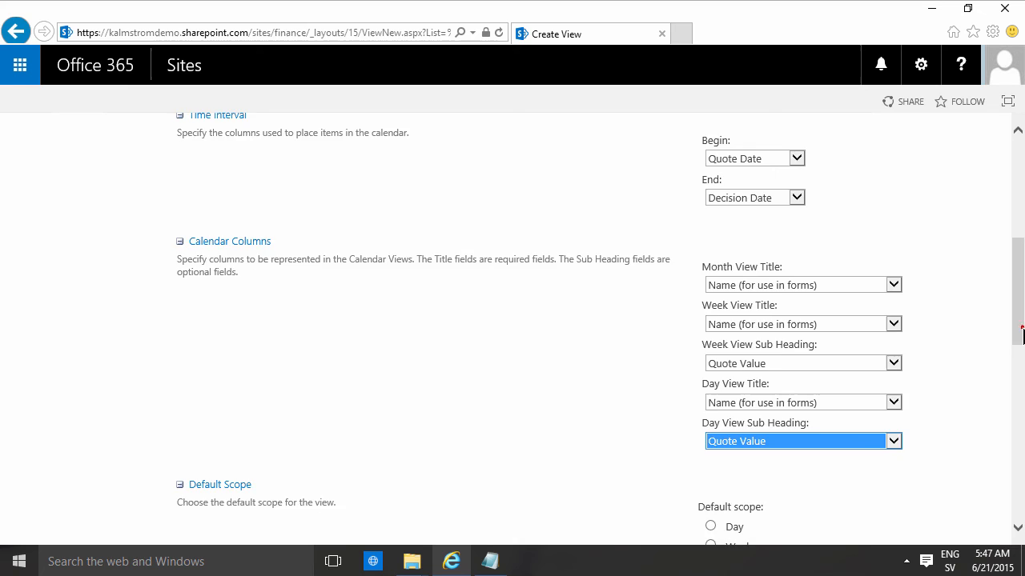
# Step: Submit the calendar view, keeping Month default scope, no filter and default mobile settings
pyautogui.scroll(-3)
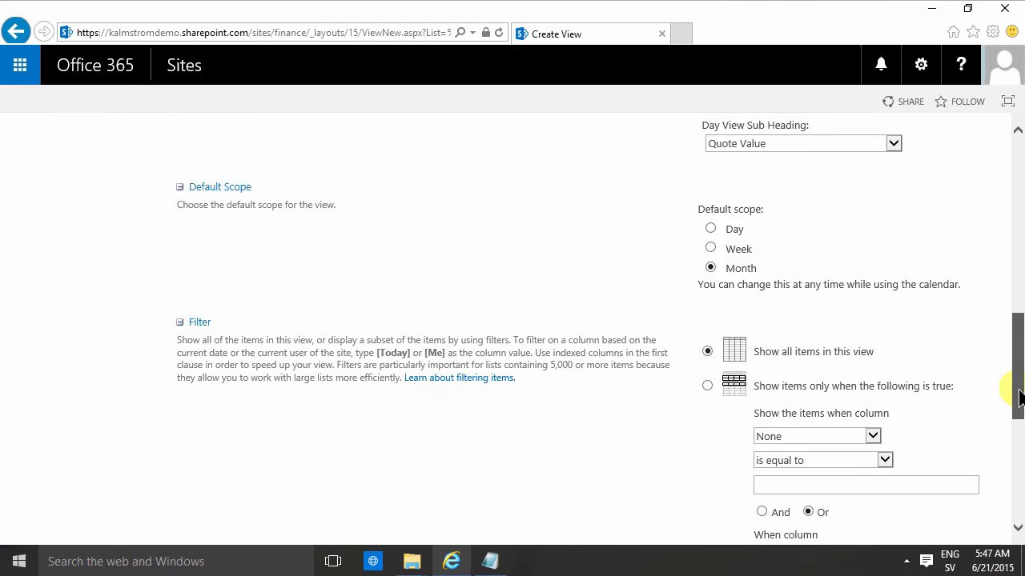
pyautogui.scroll(3)
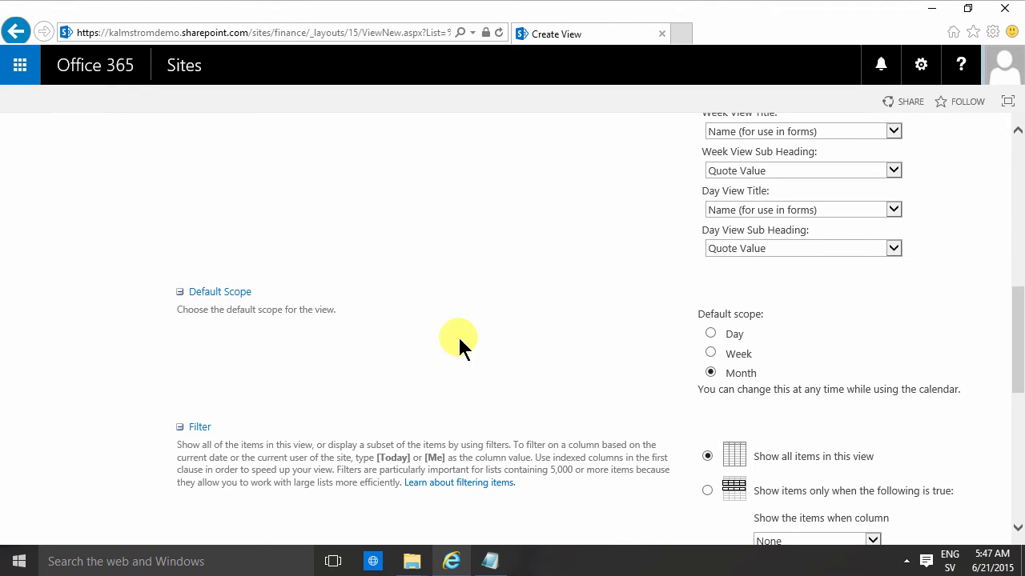
pyautogui.moveTo(1018, 370)
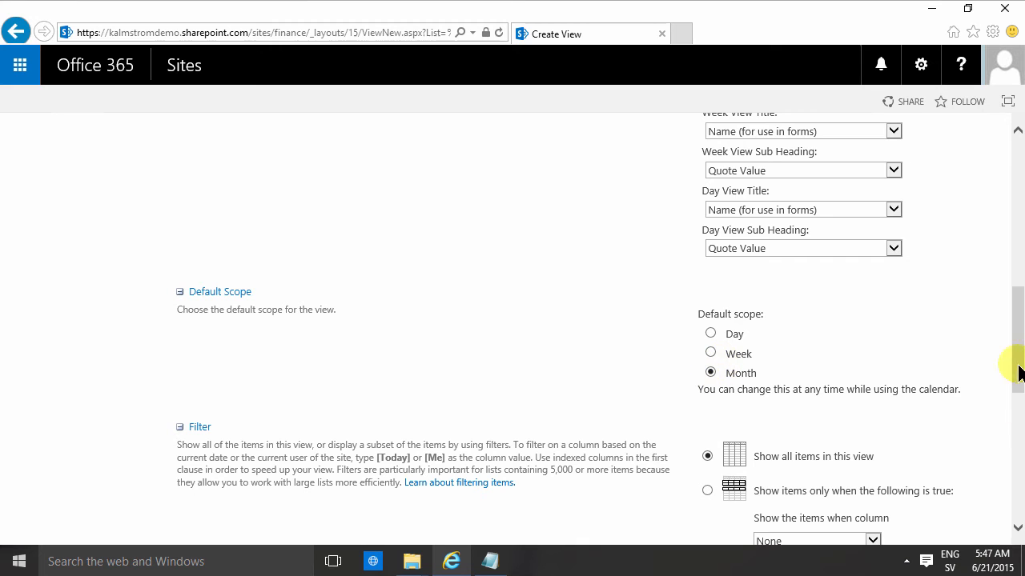
pyautogui.scroll(-3)
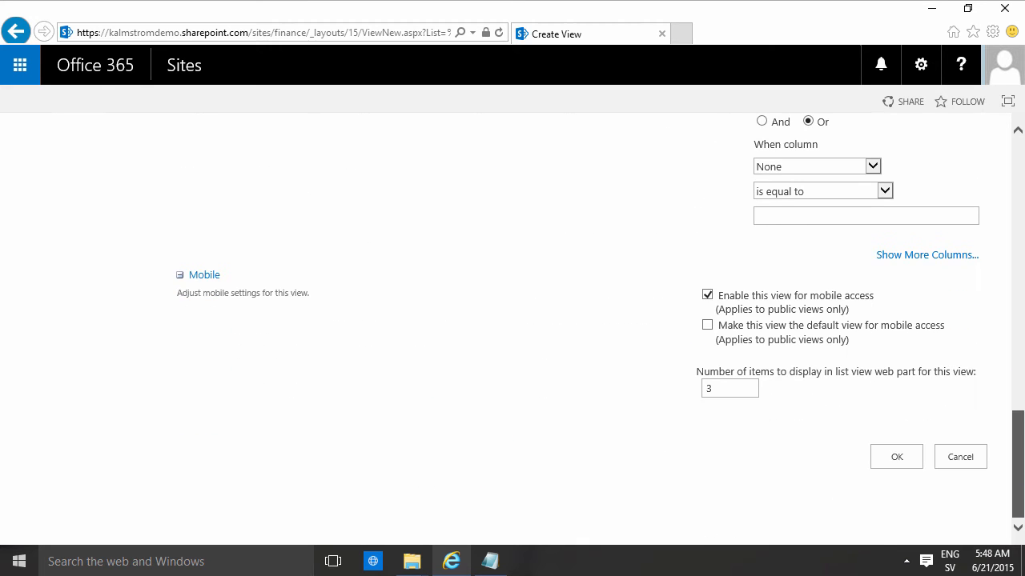
pyautogui.click(896, 456)
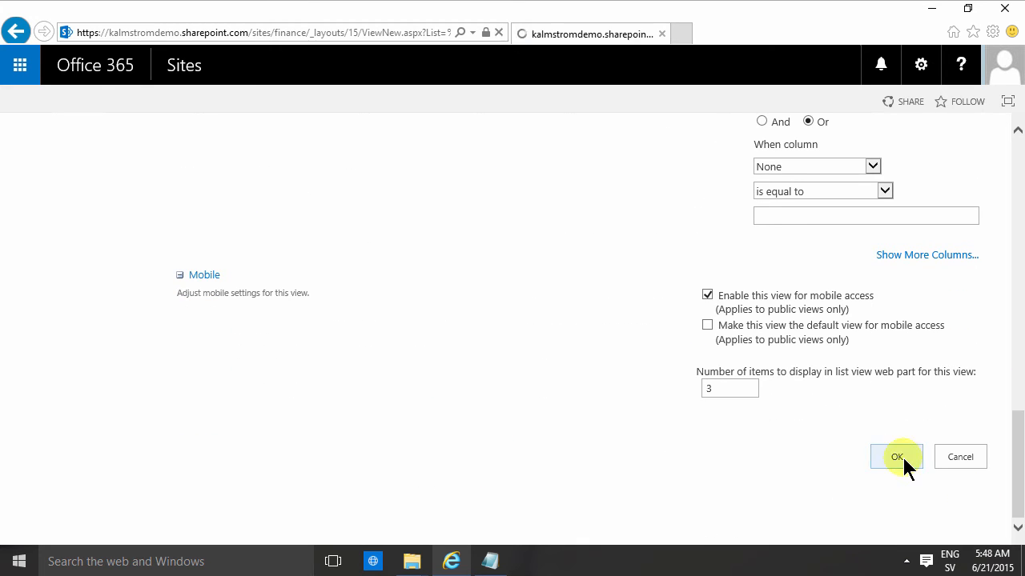
# Step: Switch between All Documents and the Open Quotes June 2015 calendar showing Quotes 1–3
pyautogui.click(897, 456)
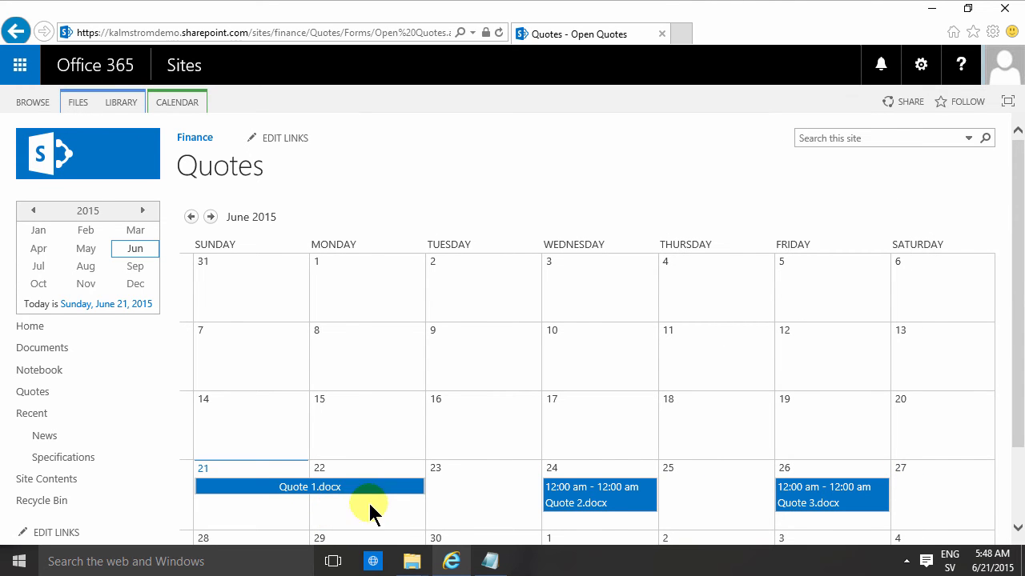
pyautogui.moveTo(811, 503)
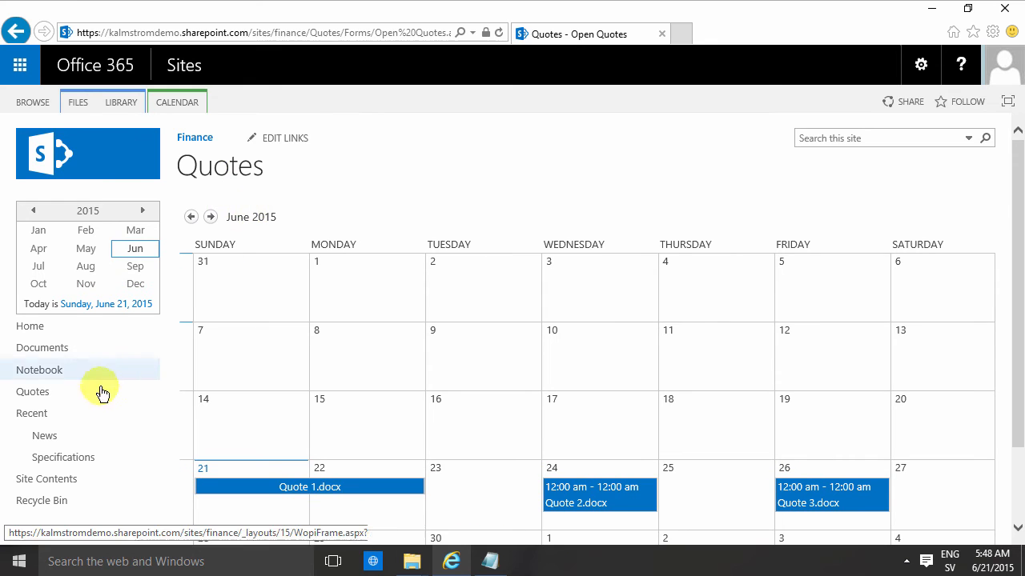
pyautogui.click(33, 392)
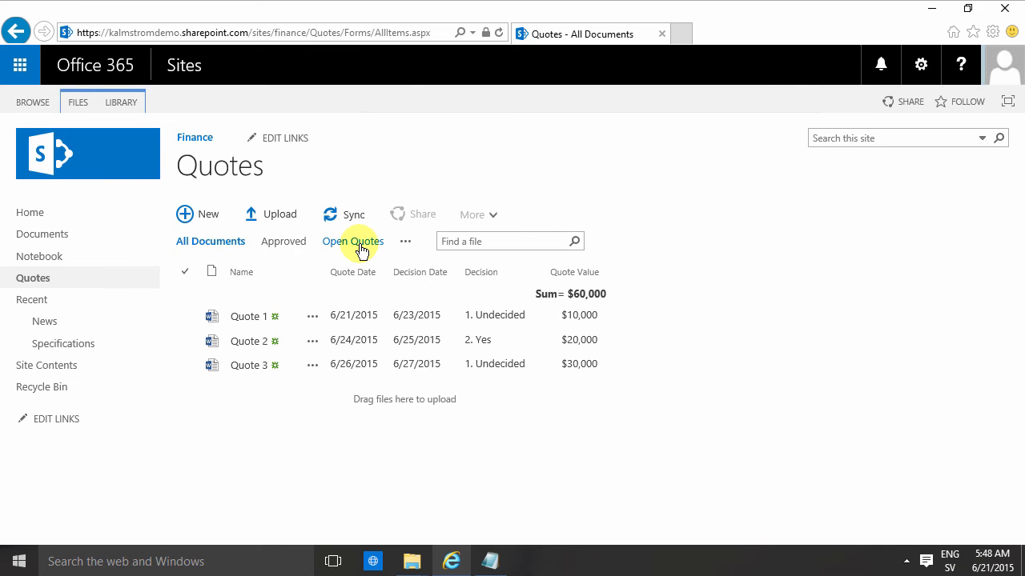
pyautogui.click(353, 241)
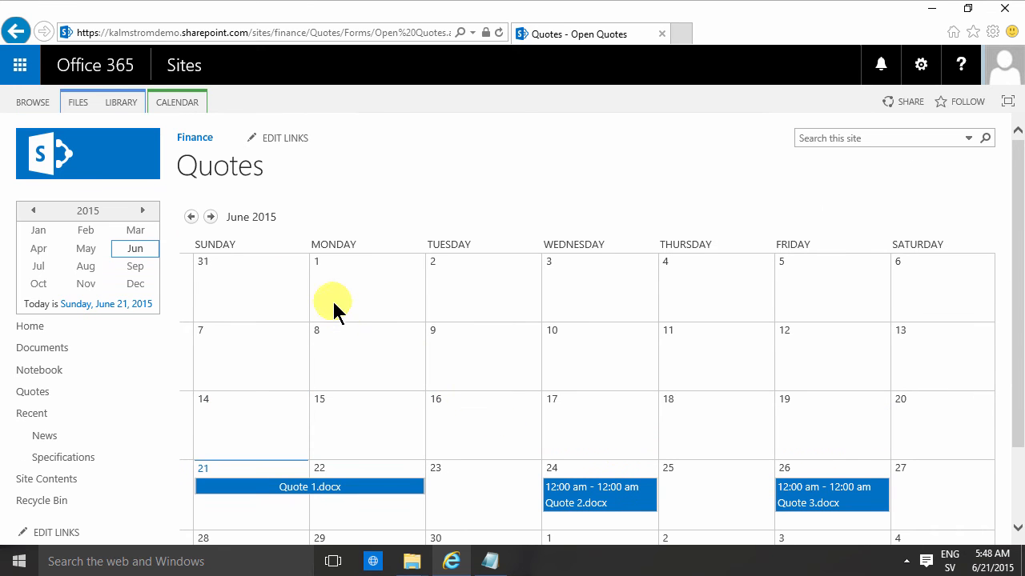
pyautogui.moveTo(354, 237)
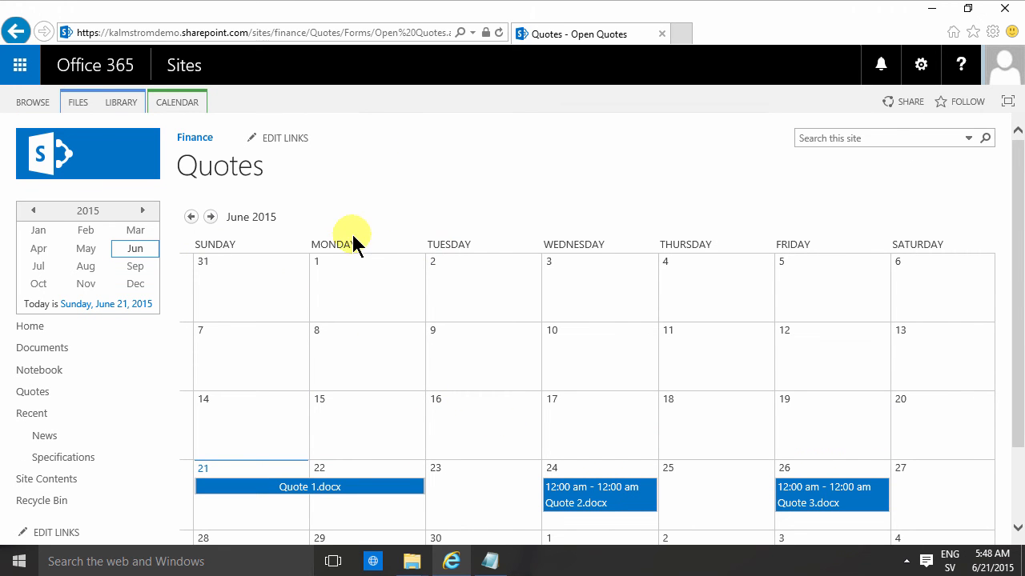
pyautogui.moveTo(206, 245)
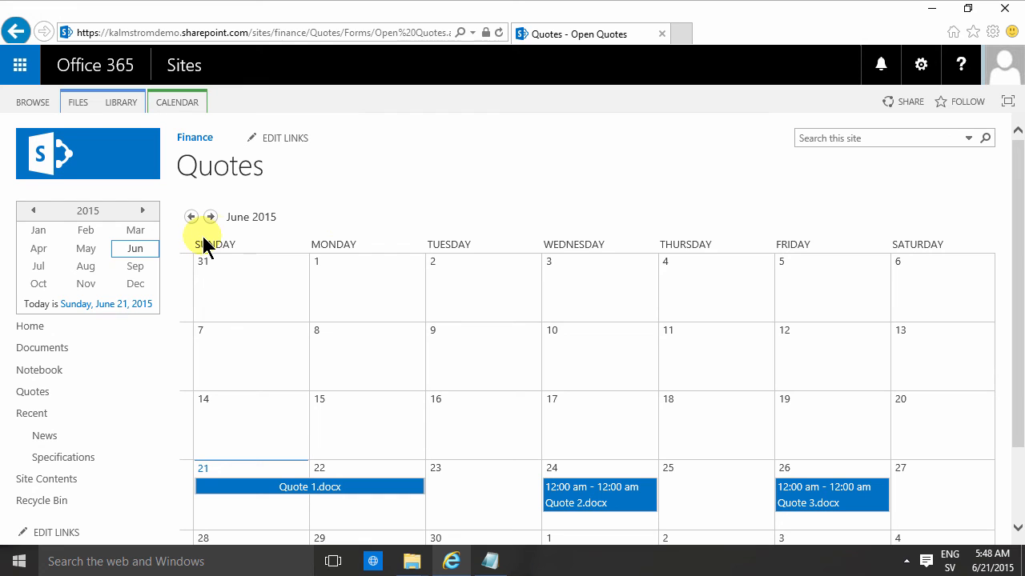
pyautogui.moveTo(226, 210)
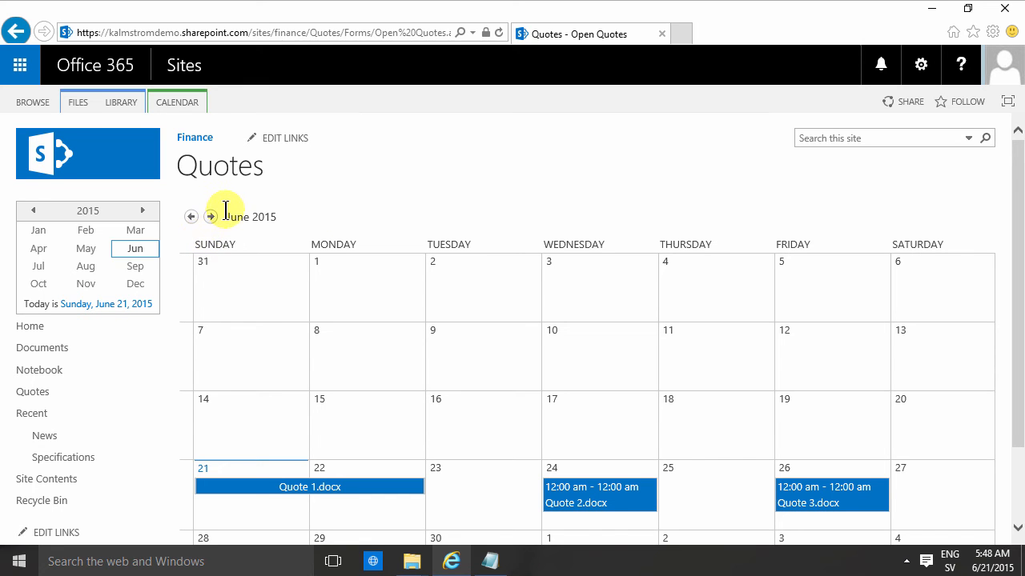
pyautogui.moveTo(240, 192)
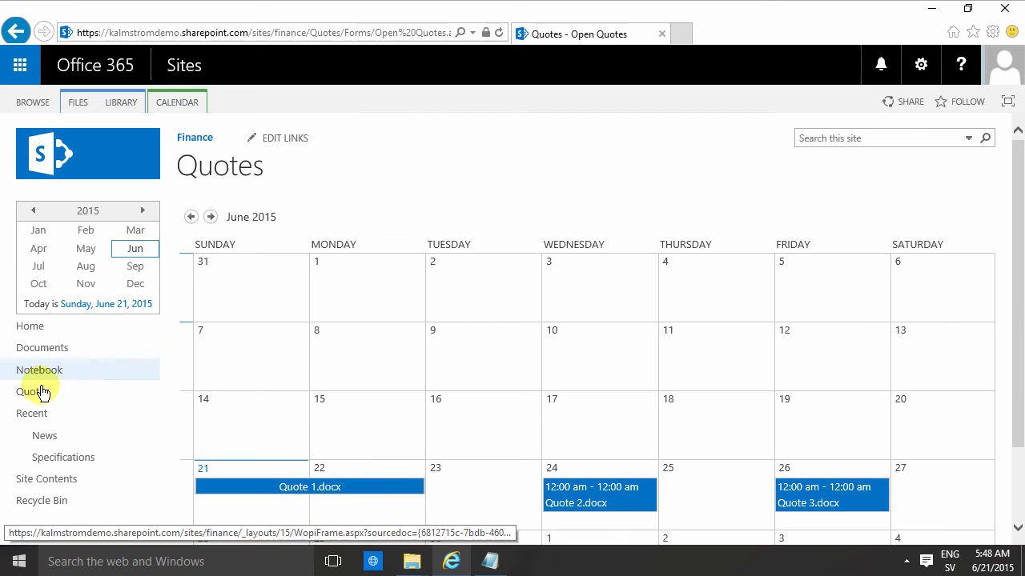
pyautogui.click(32, 392)
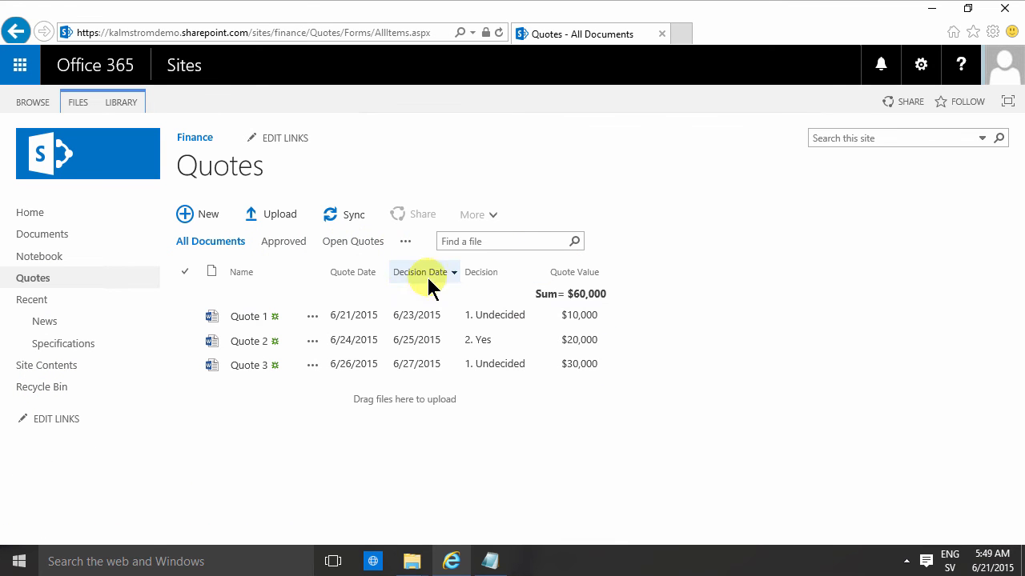
pyautogui.moveTo(353, 246)
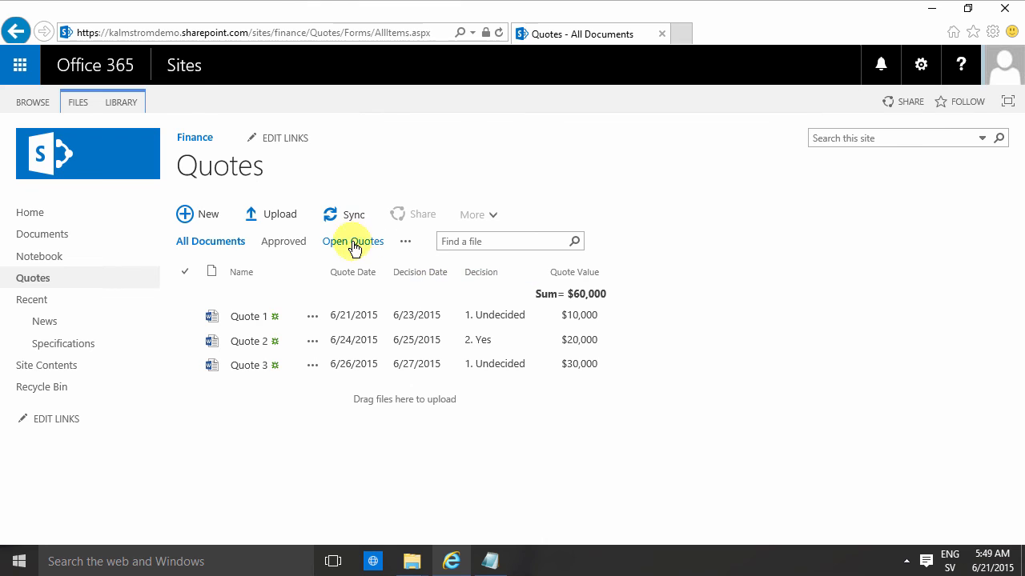
pyautogui.click(354, 241)
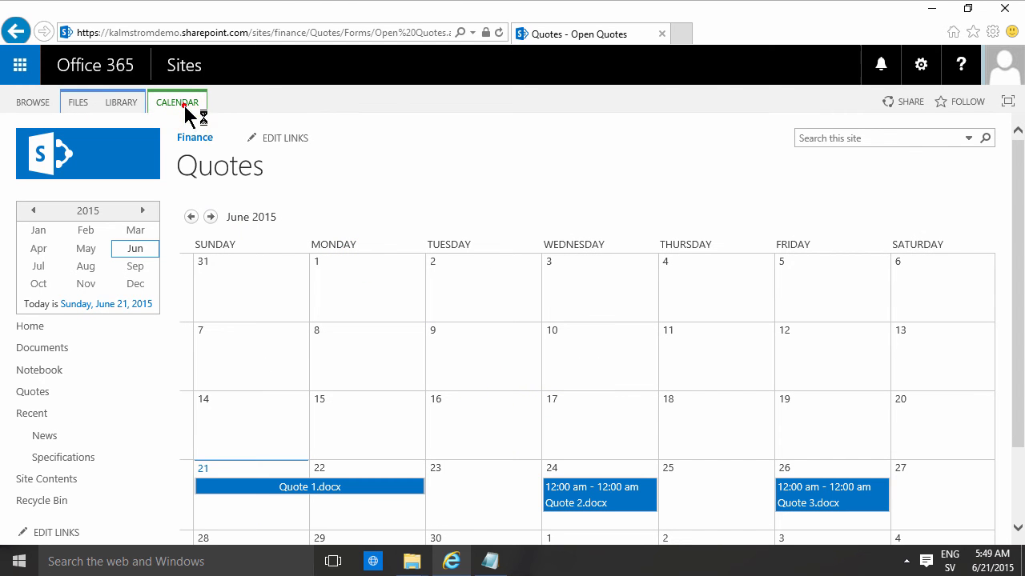
# Step: Show the Open Quotes calendar as the June 21–27 week with quote values
pyautogui.click(176, 101)
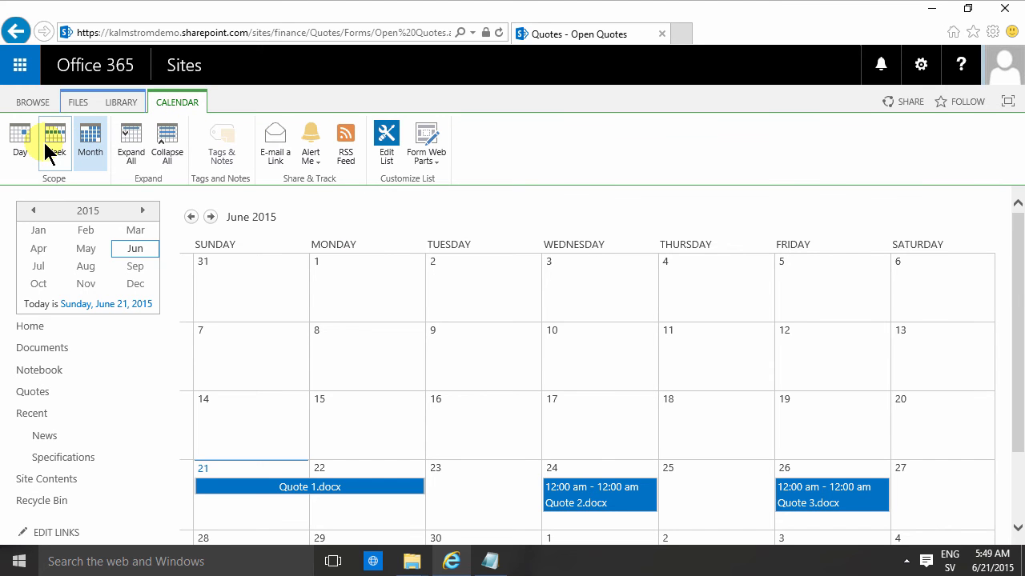
pyautogui.click(53, 142)
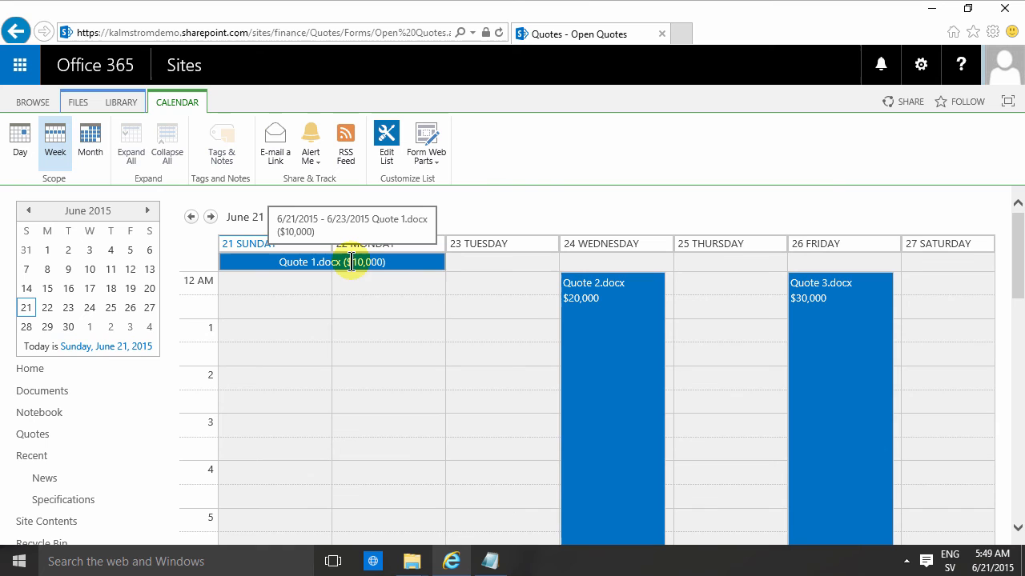
pyautogui.moveTo(612, 302)
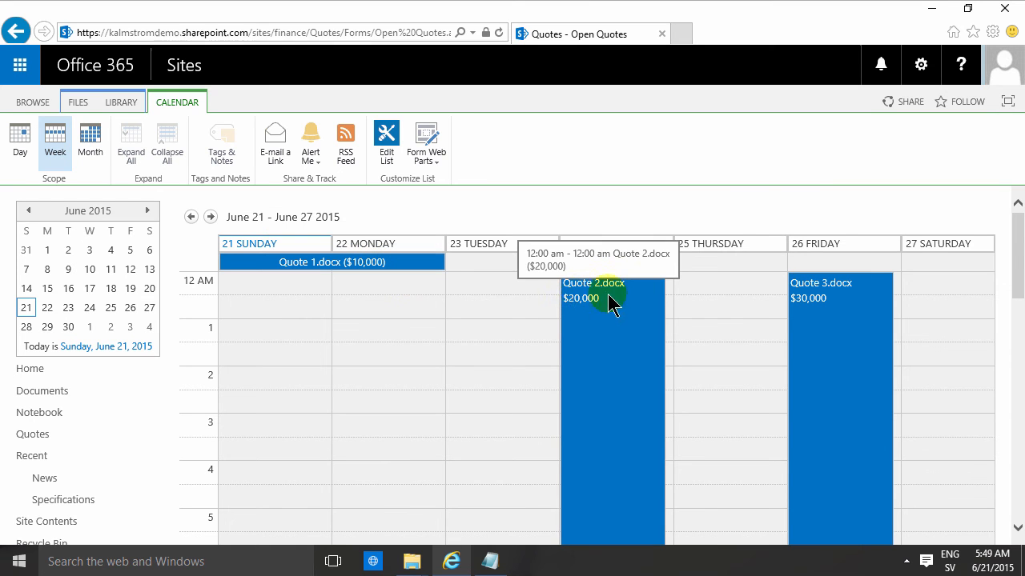
pyautogui.moveTo(335, 288)
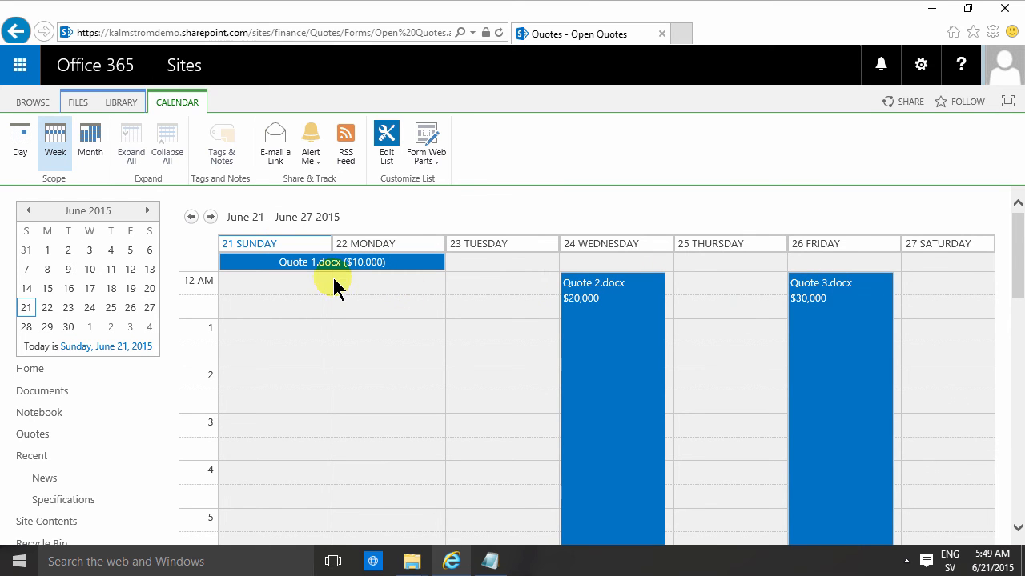
pyautogui.moveTo(807, 312)
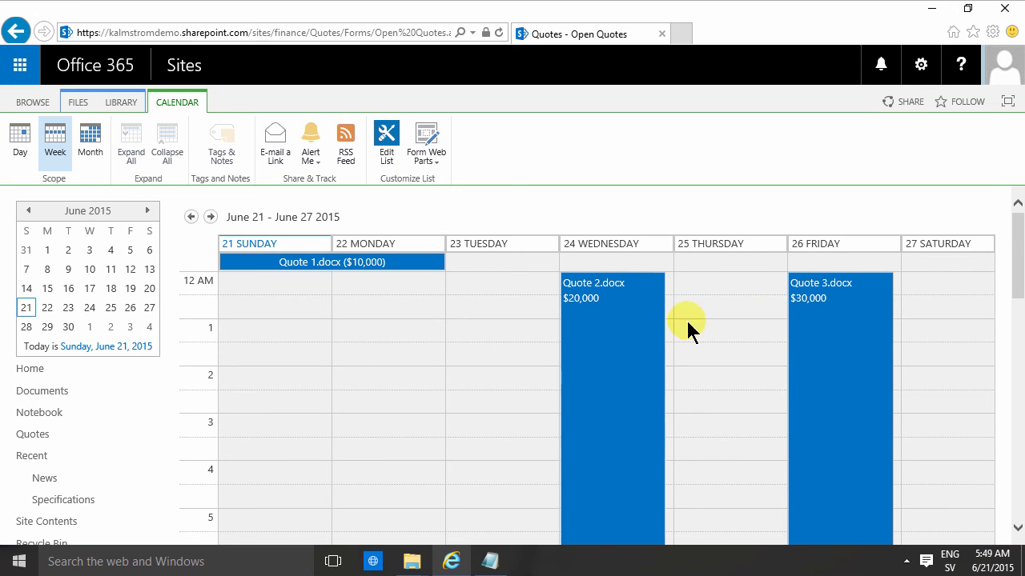
pyautogui.moveTo(614, 305)
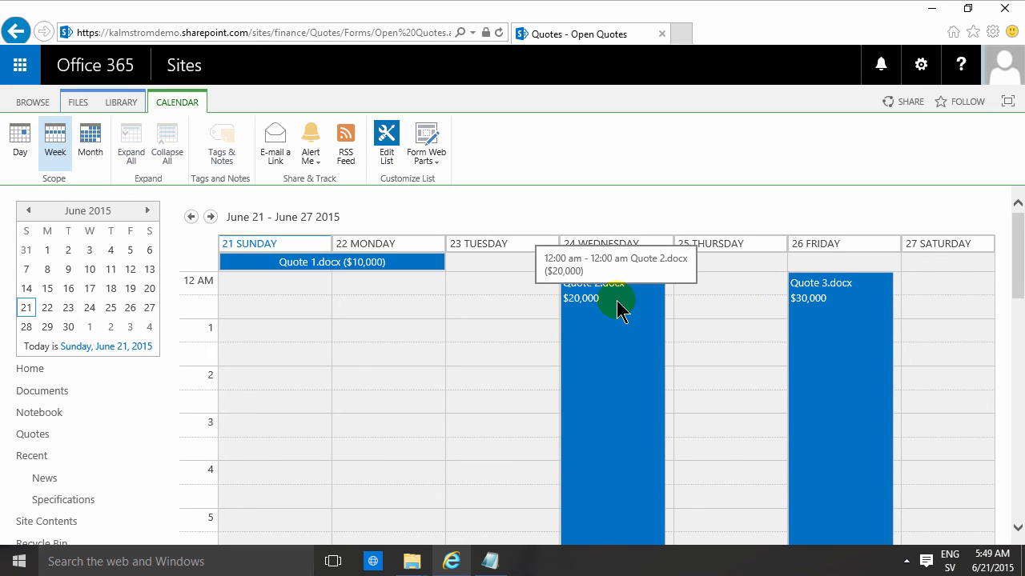
pyautogui.moveTo(122, 116)
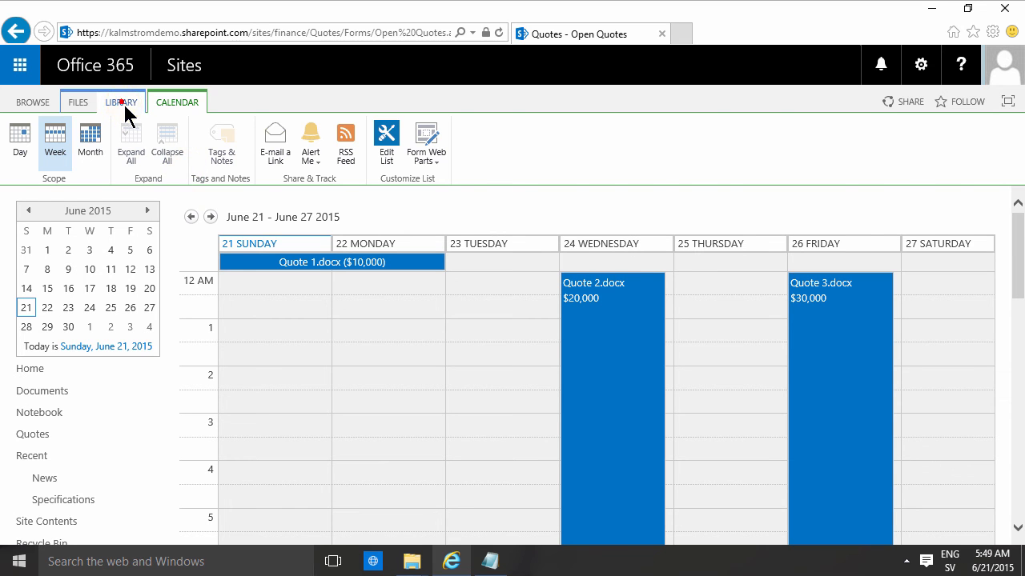
pyautogui.click(120, 102)
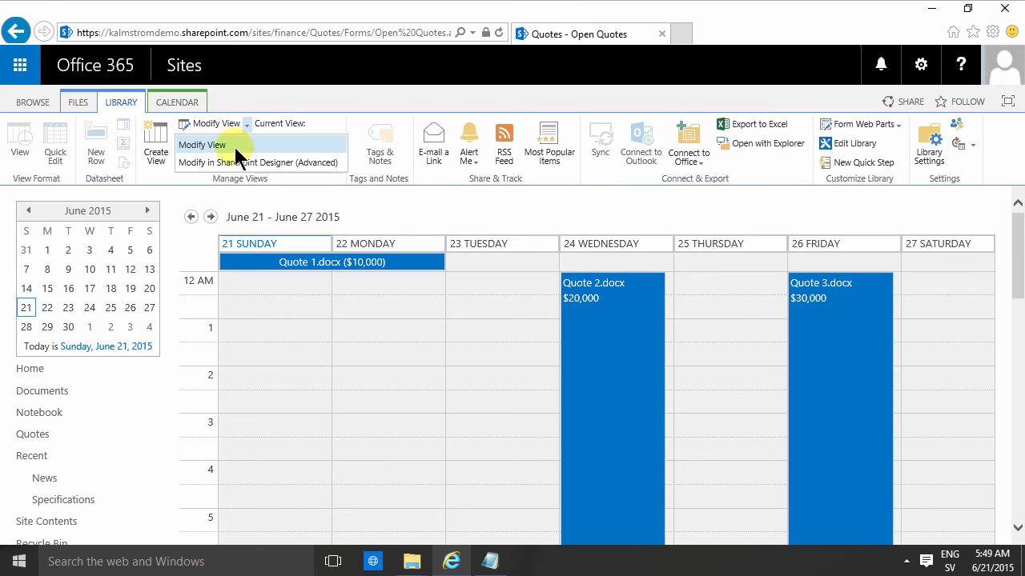
# Step: Re-save the Open Quotes view (Quote Date to Decision Date) and reload its month calendar
pyautogui.click(202, 145)
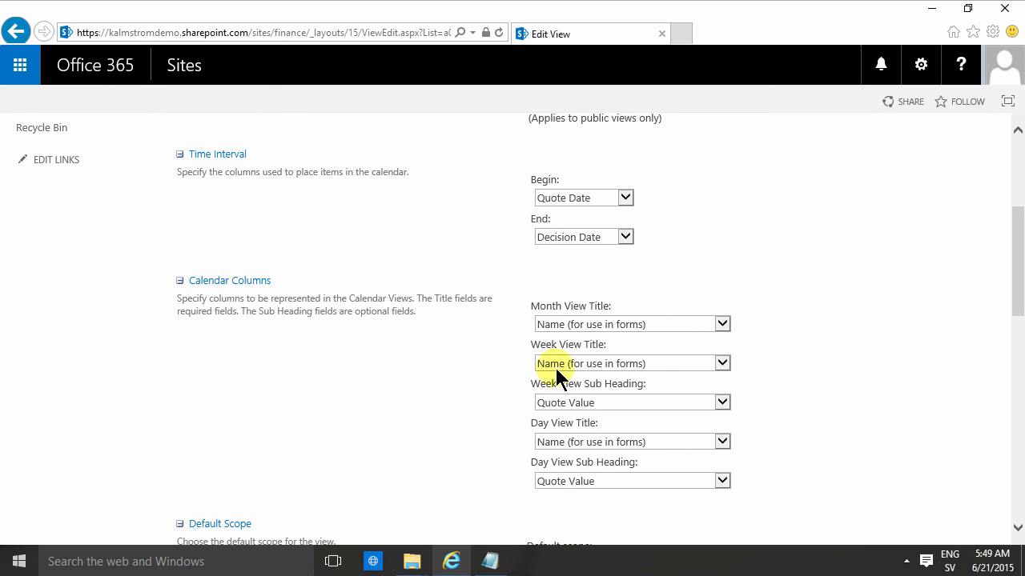
pyautogui.moveTo(627, 409)
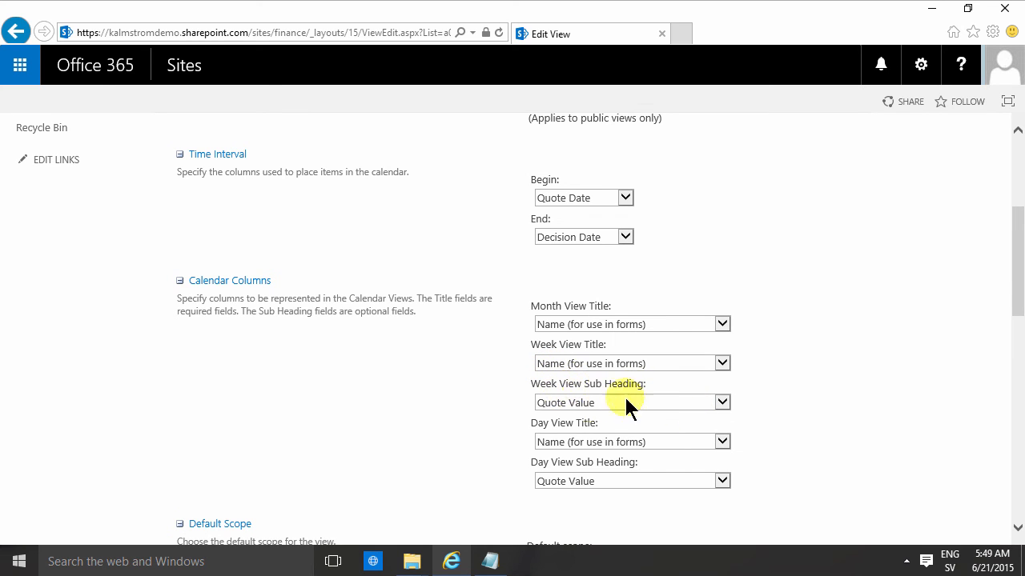
pyautogui.moveTo(568, 423)
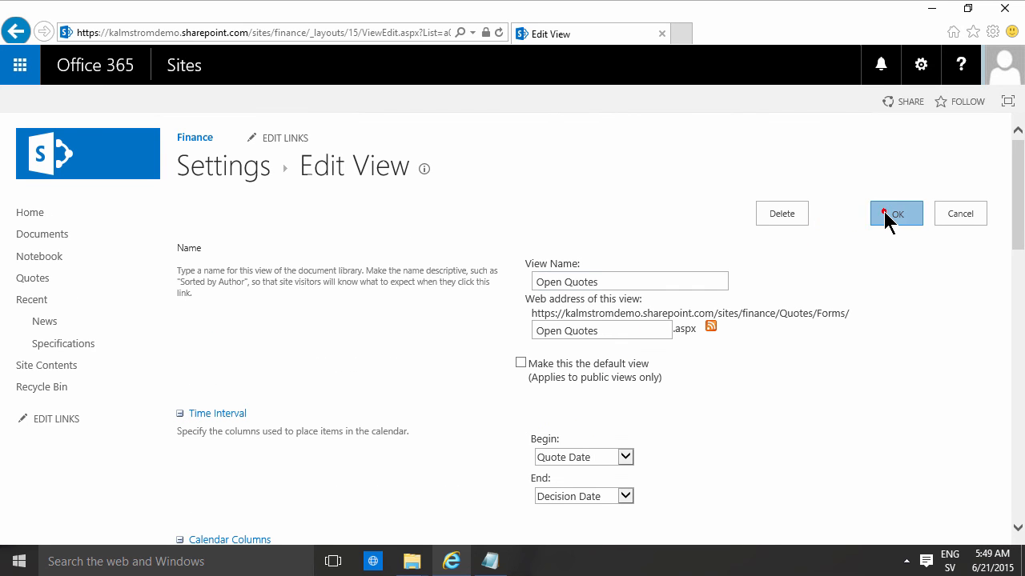
pyautogui.click(895, 214)
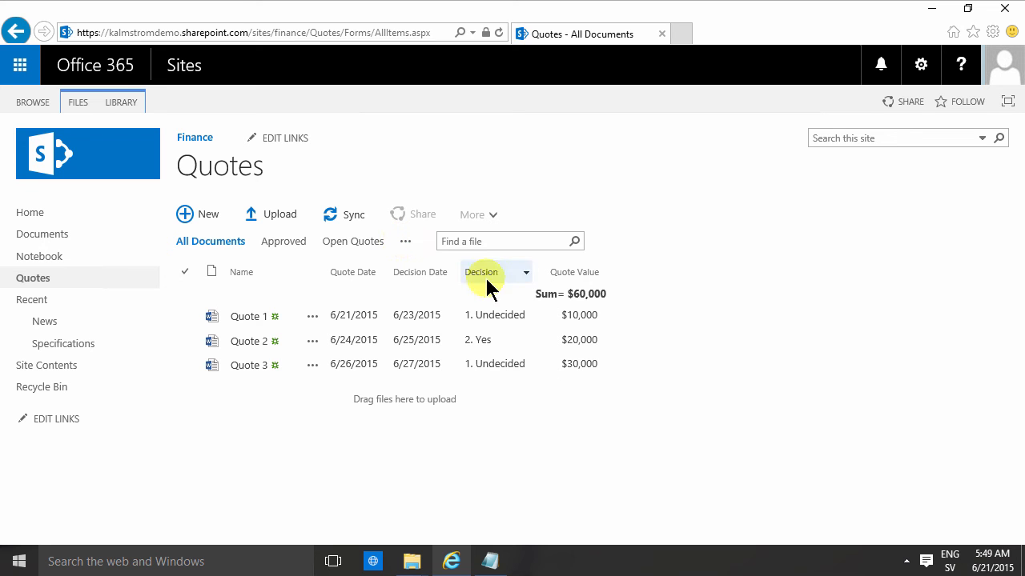
pyautogui.click(352, 241)
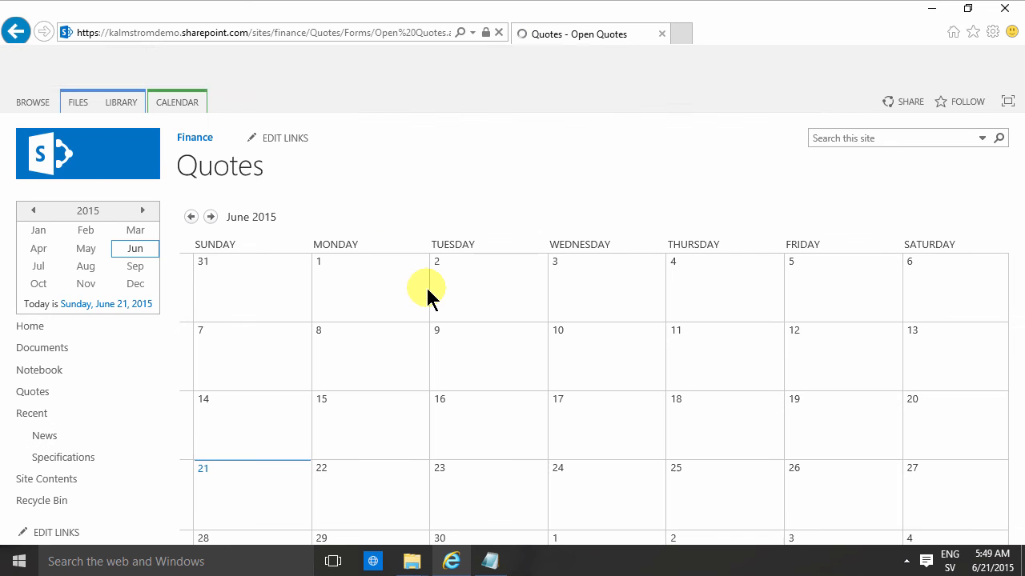